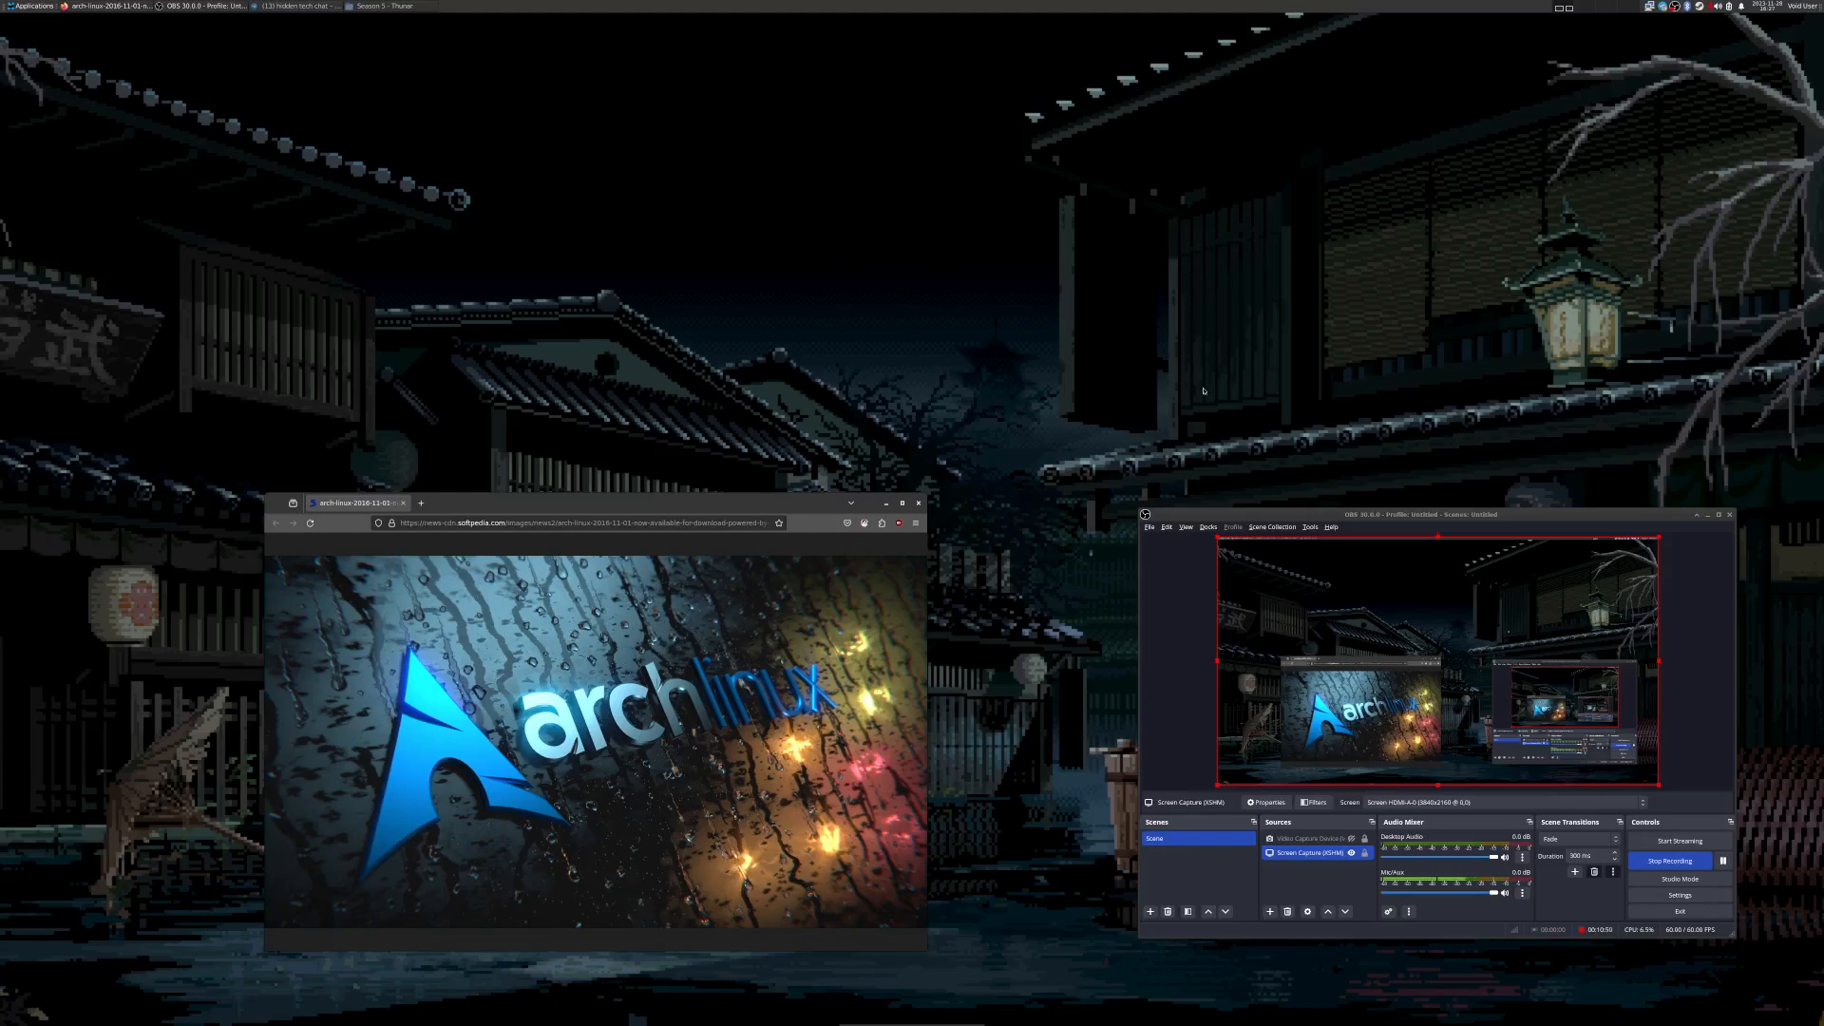
pyautogui.moveTo(1199, 403)
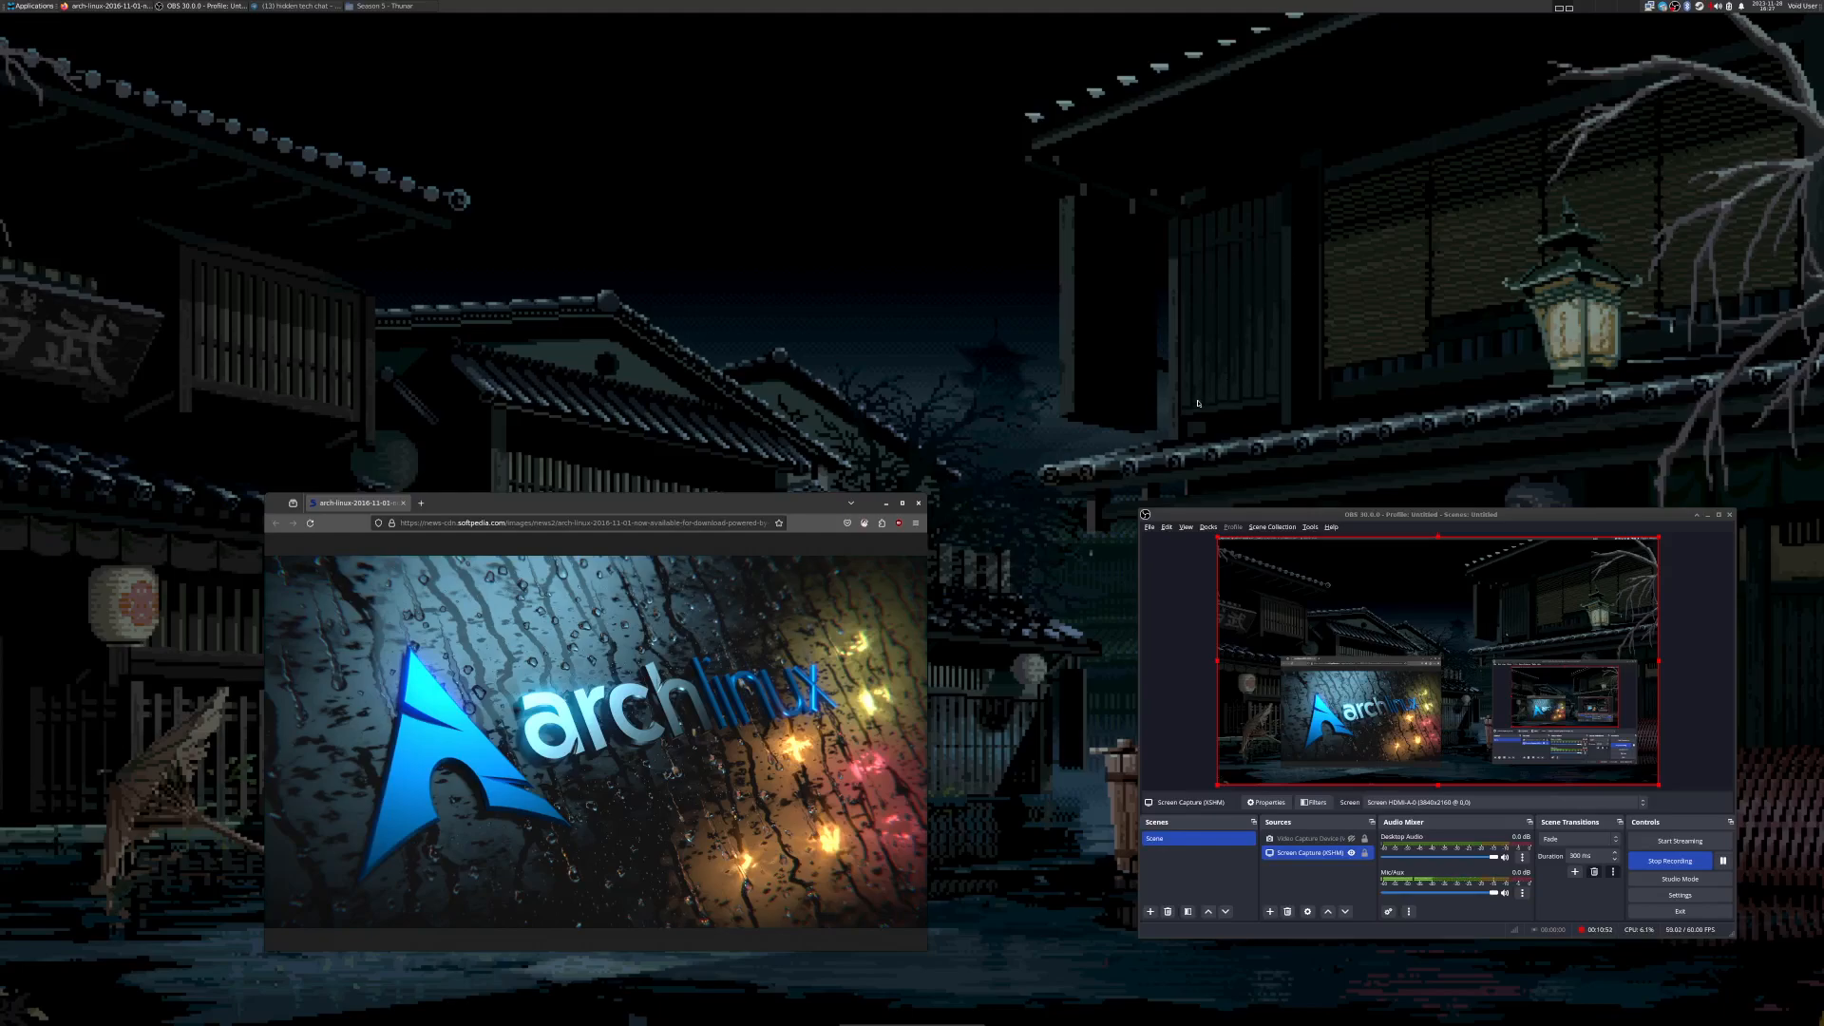